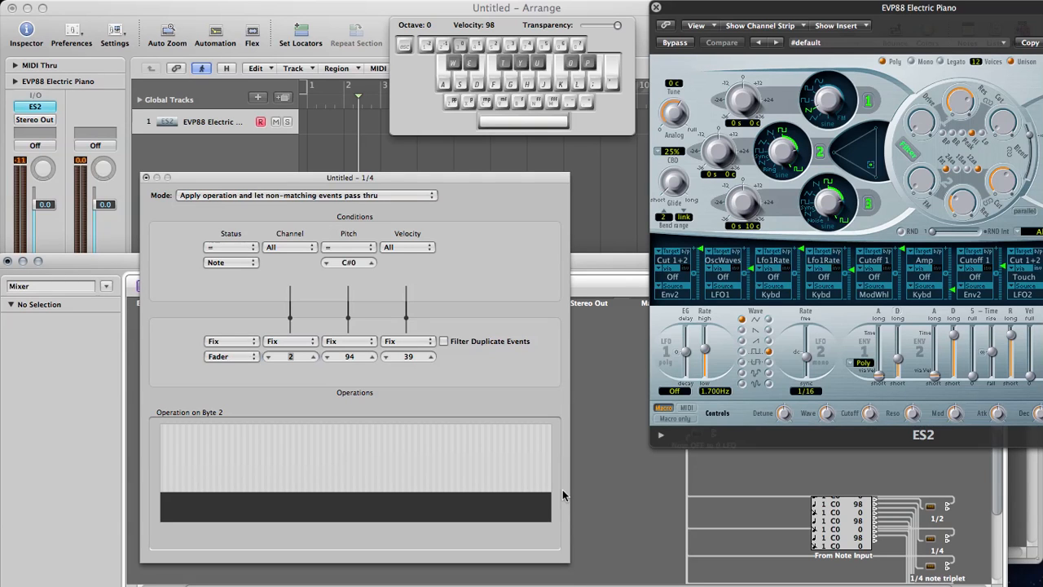
pyautogui.moveTo(603, 475)
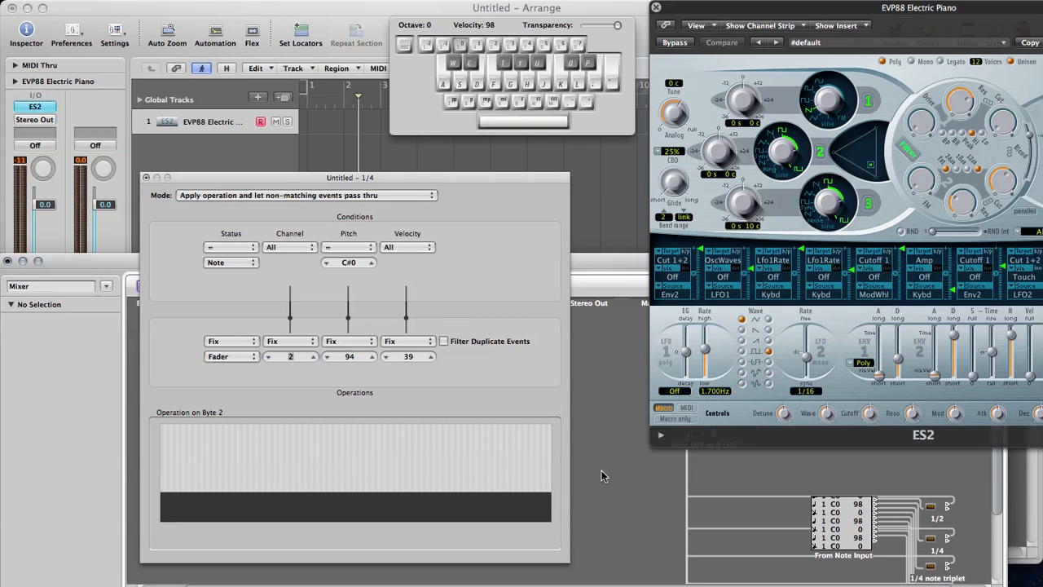
pyautogui.moveTo(489, 172)
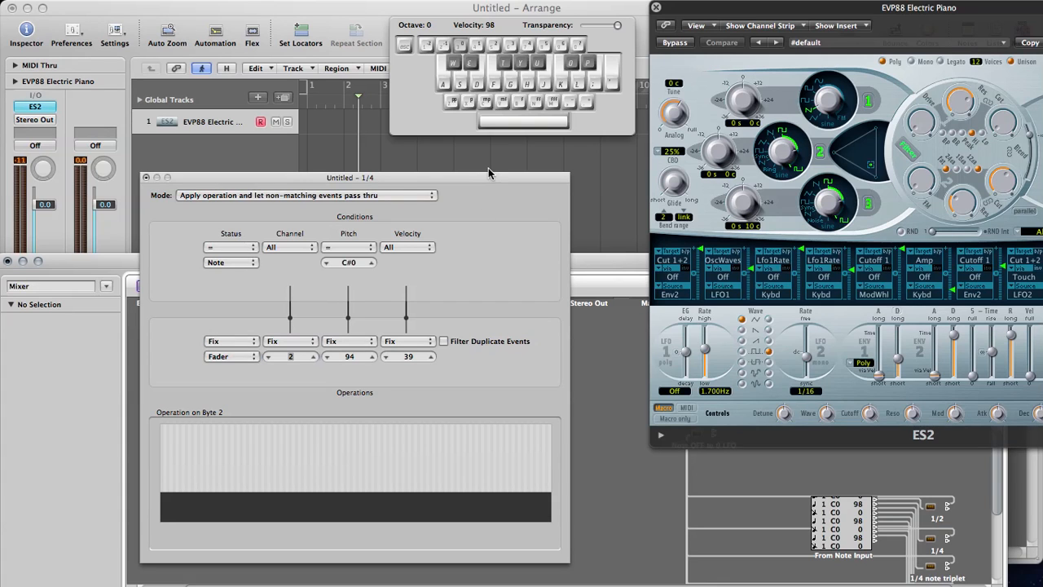
pyautogui.moveTo(488, 179)
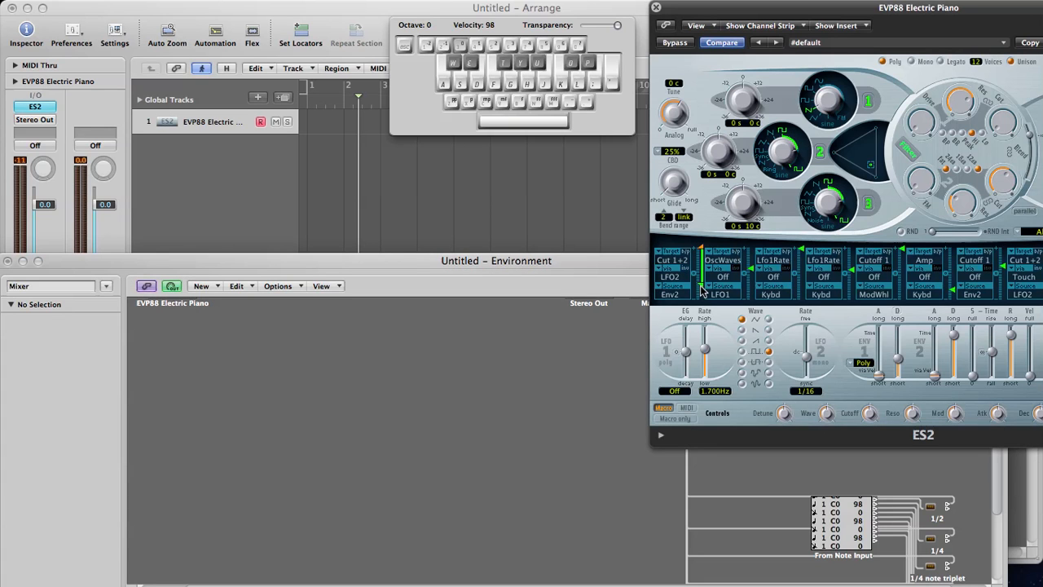
pyautogui.moveTo(821, 370)
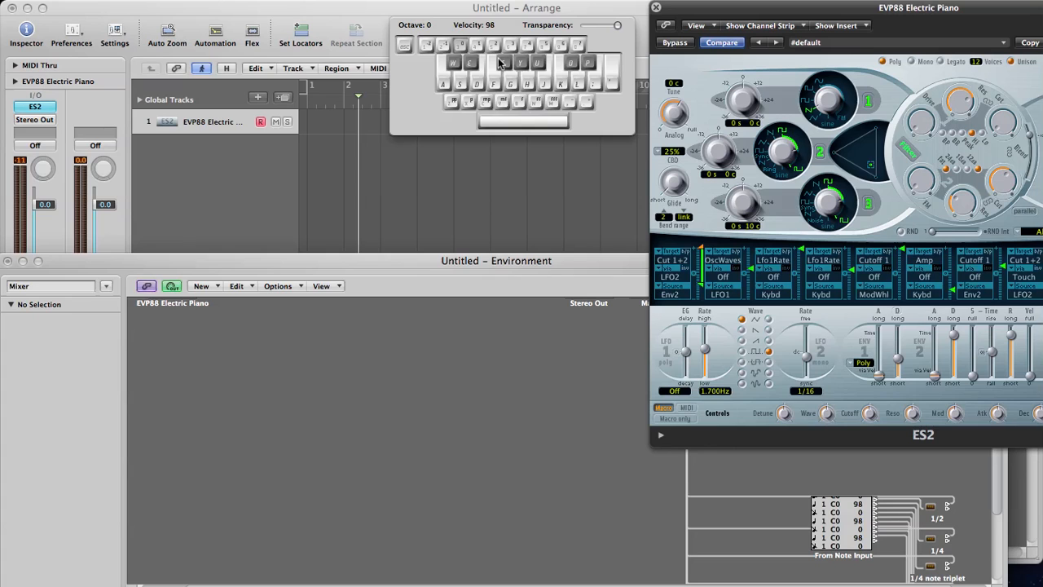
pyautogui.moveTo(427, 107)
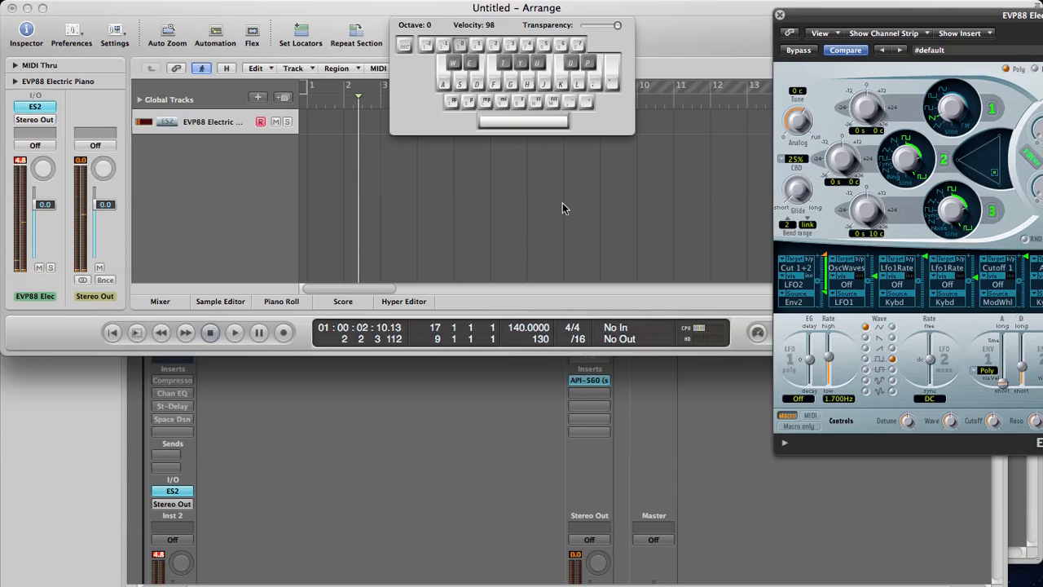
pyautogui.moveTo(224, 150)
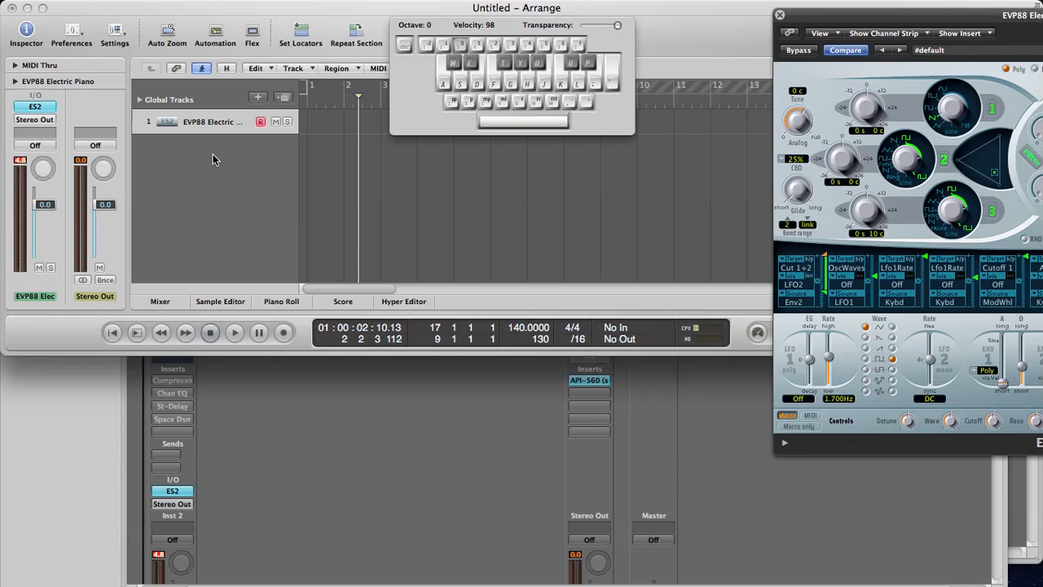
pyautogui.moveTo(68, 126)
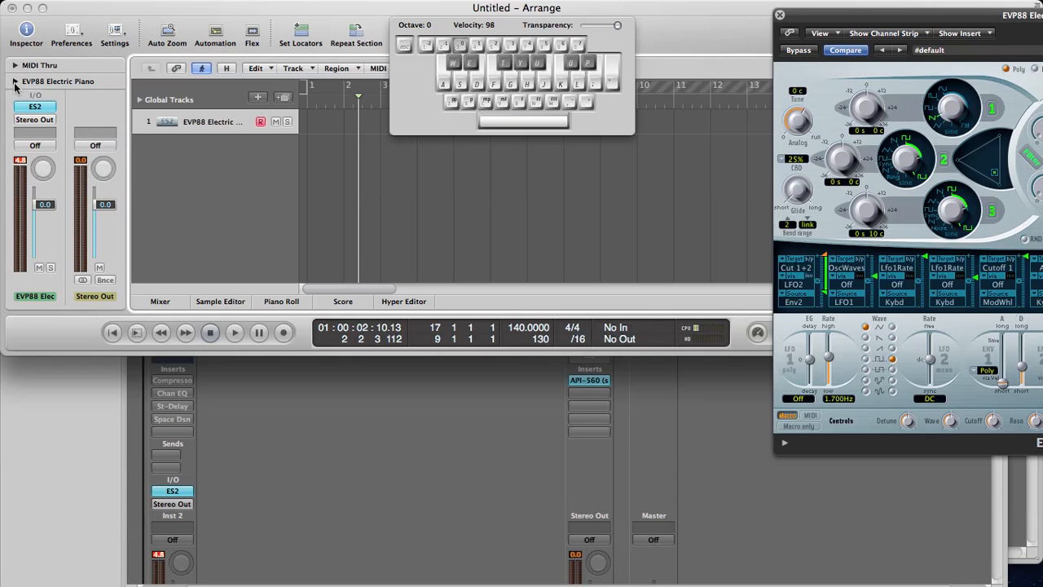
# Raise the EVP88 Electric Piano track's Key Limit low note from C-2 to C1, keeping G8
pyautogui.click(9, 81)
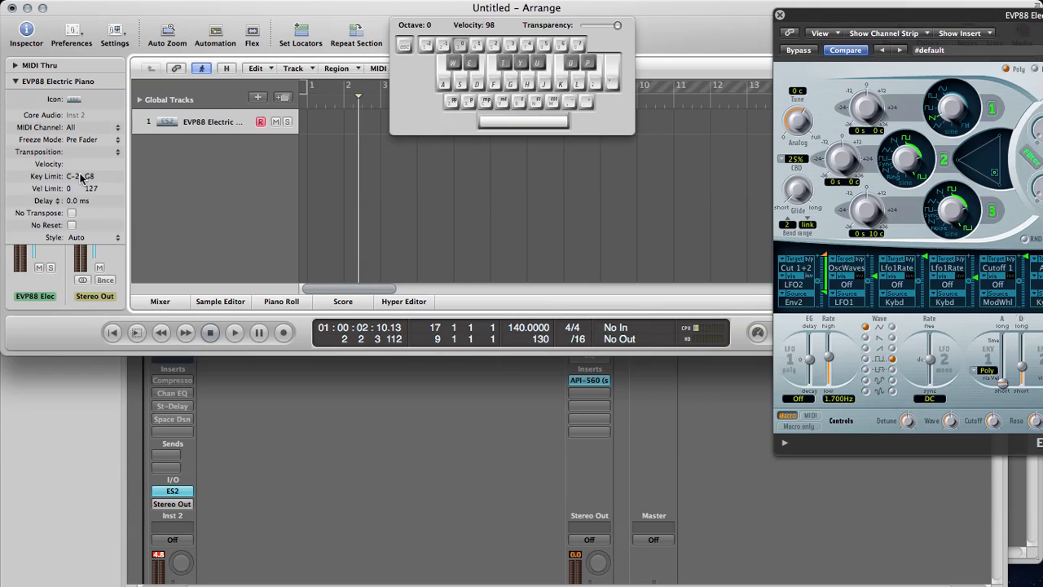
pyautogui.click(92, 176)
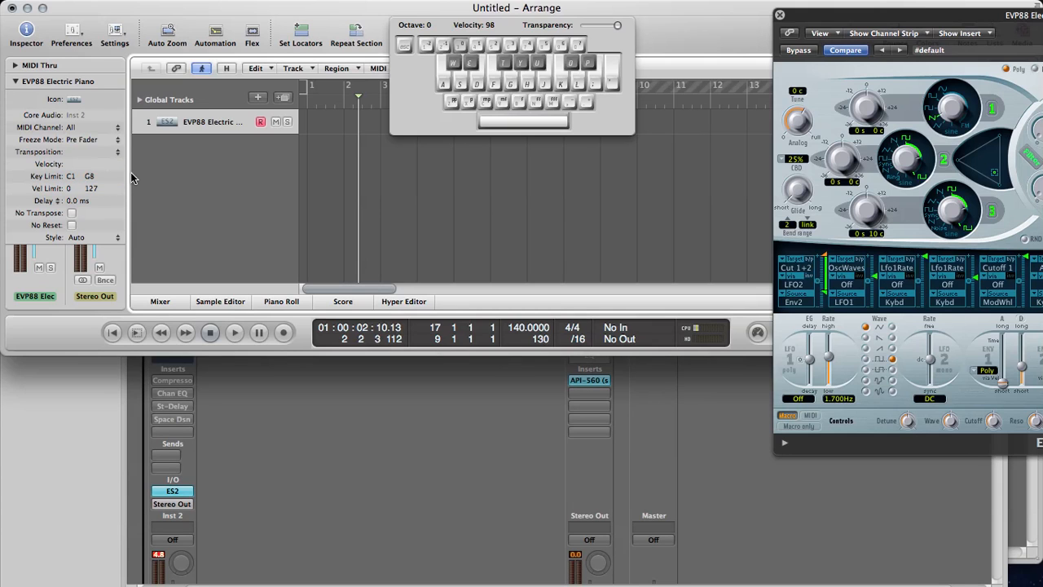
pyautogui.moveTo(468, 98)
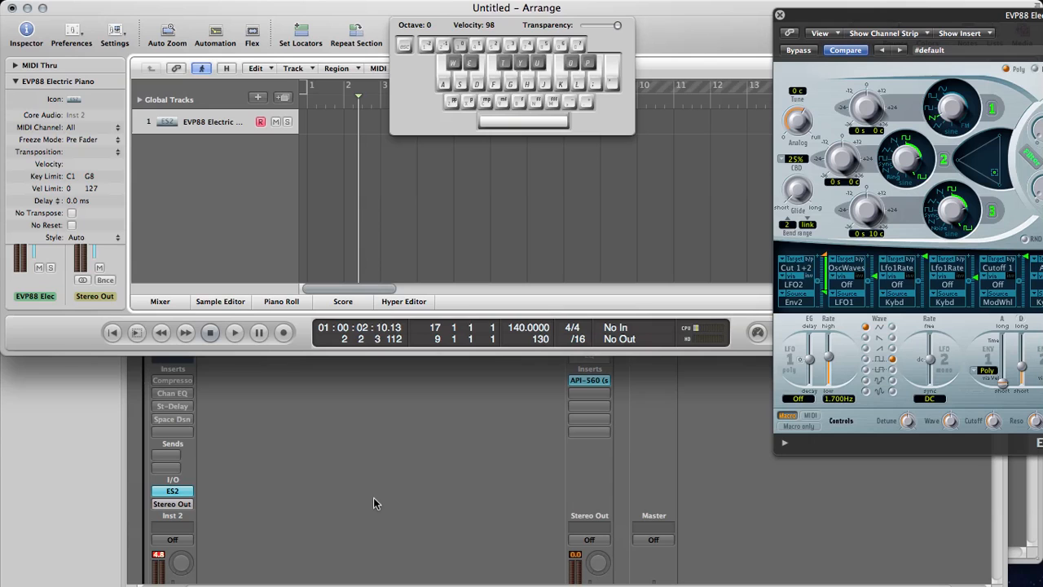
pyautogui.moveTo(364, 506)
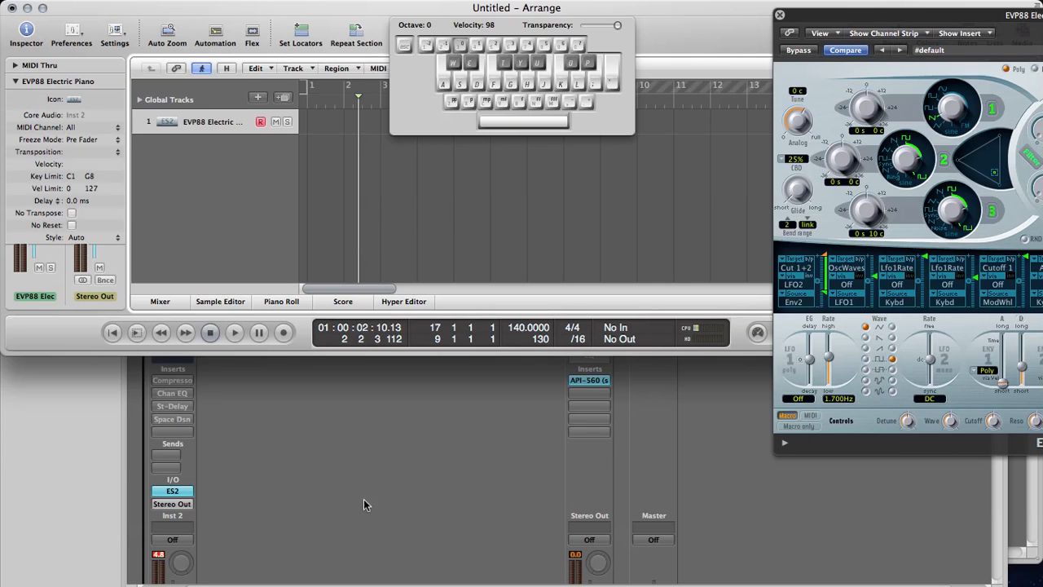